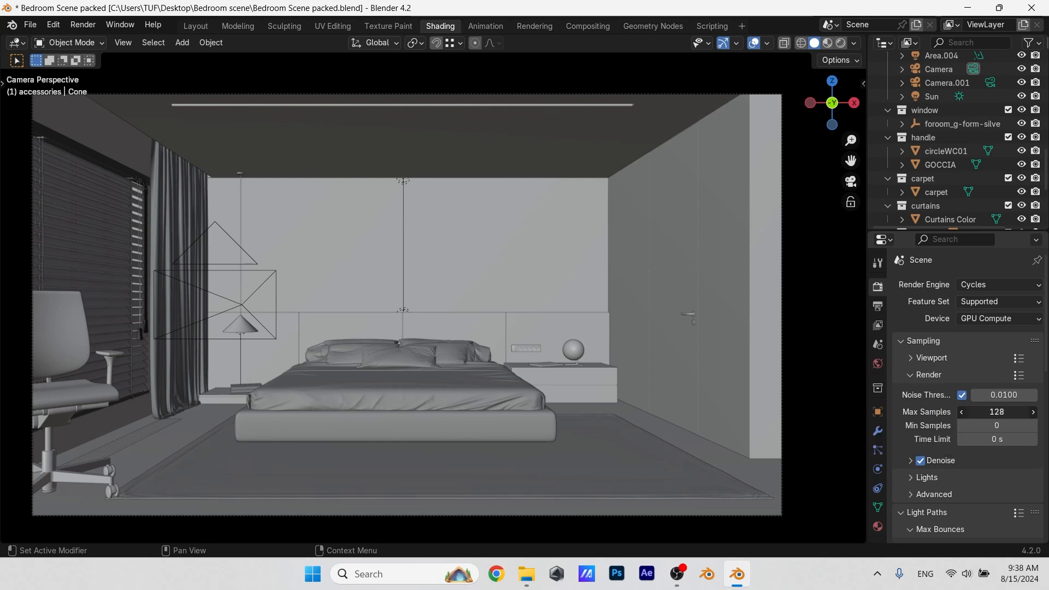
Step: Raise the Cycles render Max Samples and render the current frame to check the result
left_click(997, 412)
type("200")
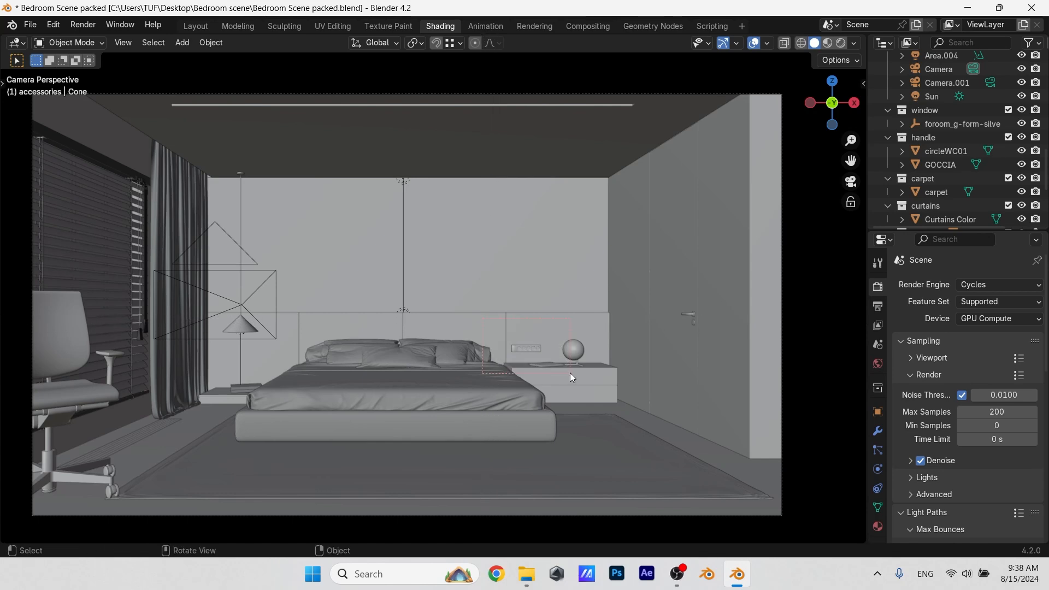
left_click(82, 25)
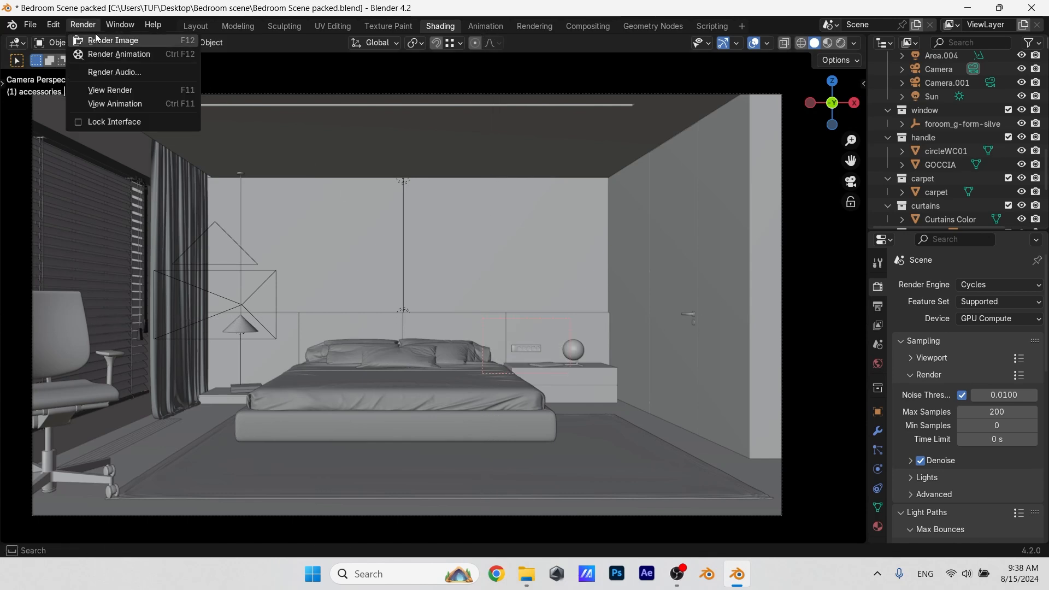
left_click(112, 41)
type("3000")
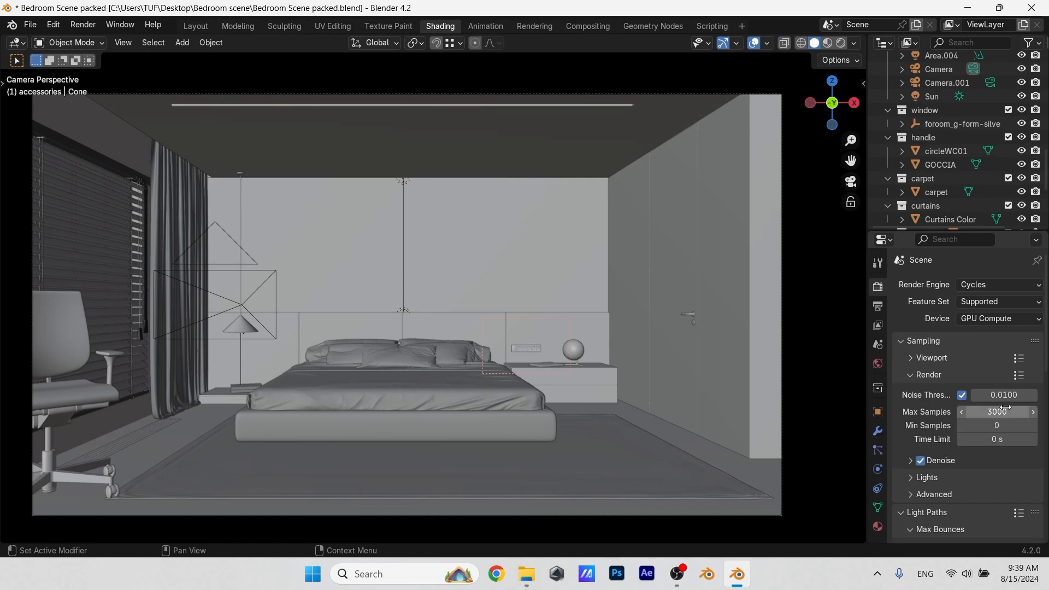
left_click(82, 26)
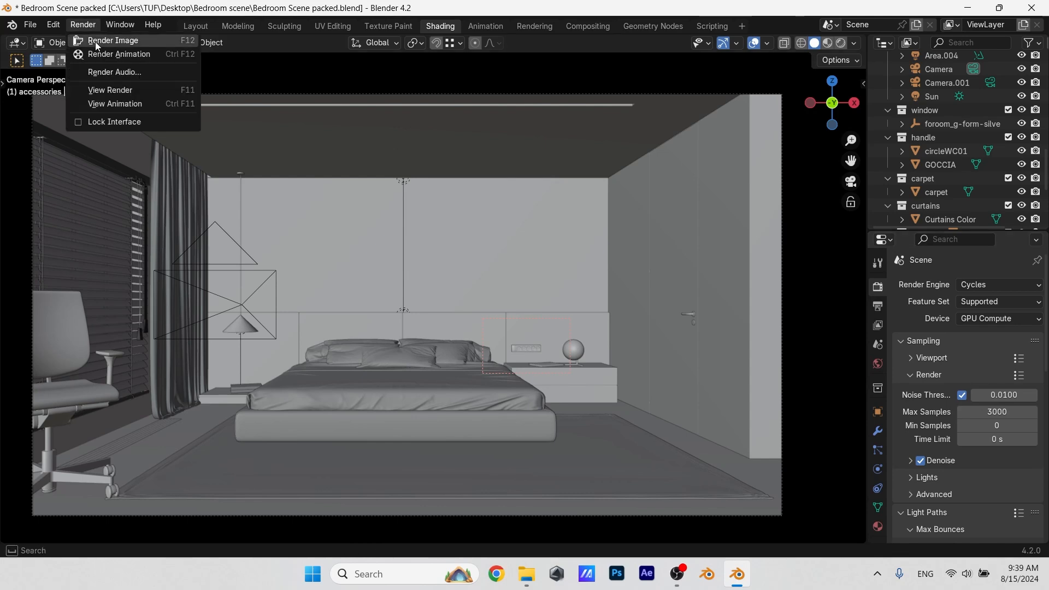
left_click(113, 40)
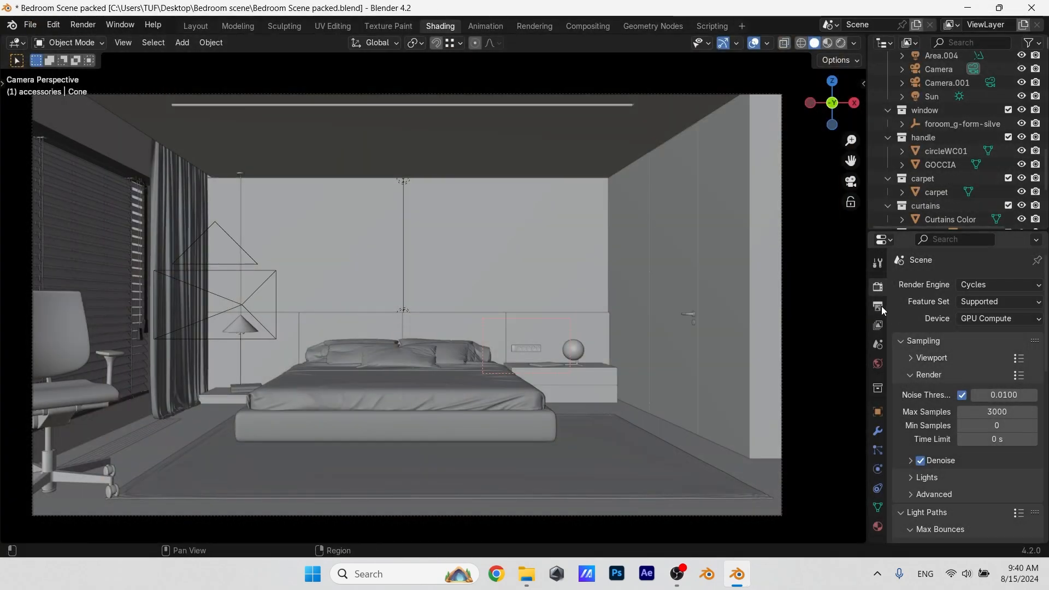
Step: Set the output format to 3840 × 2160 at full resolution scale with Render Region on
left_click(878, 306)
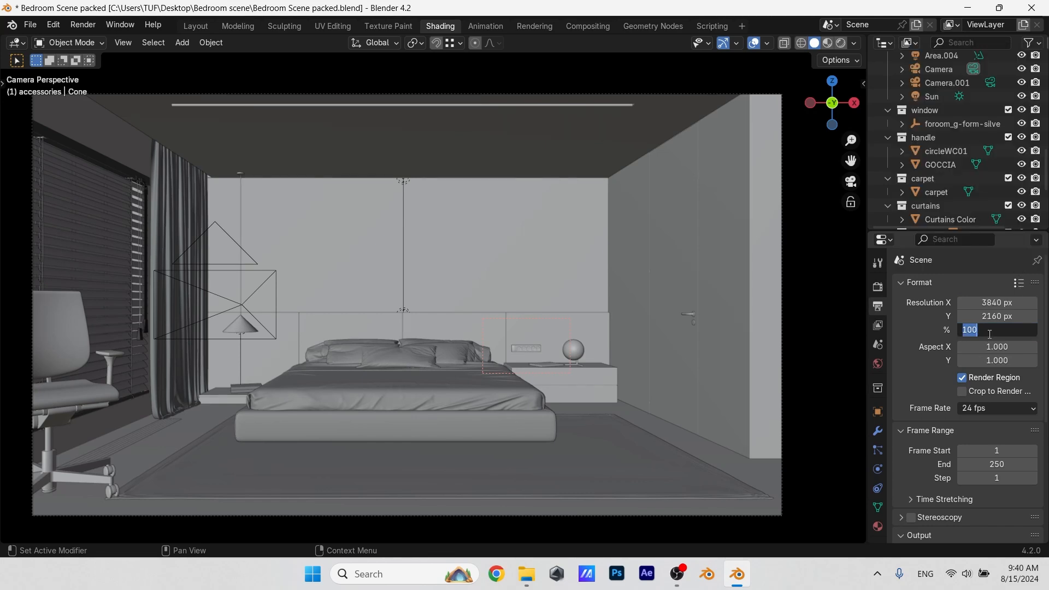
type("300")
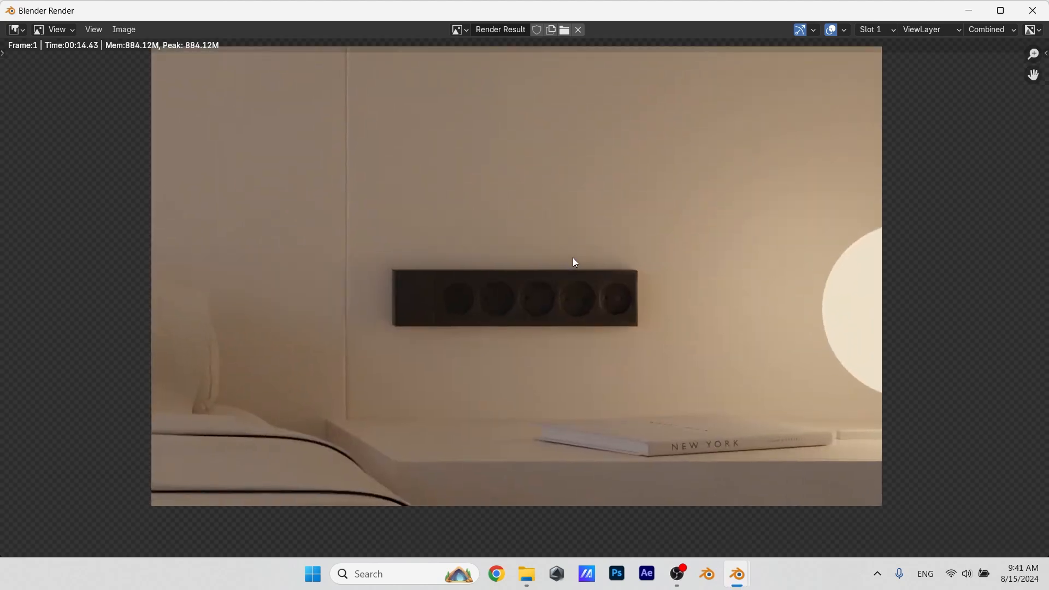
mouse_move(92, 60)
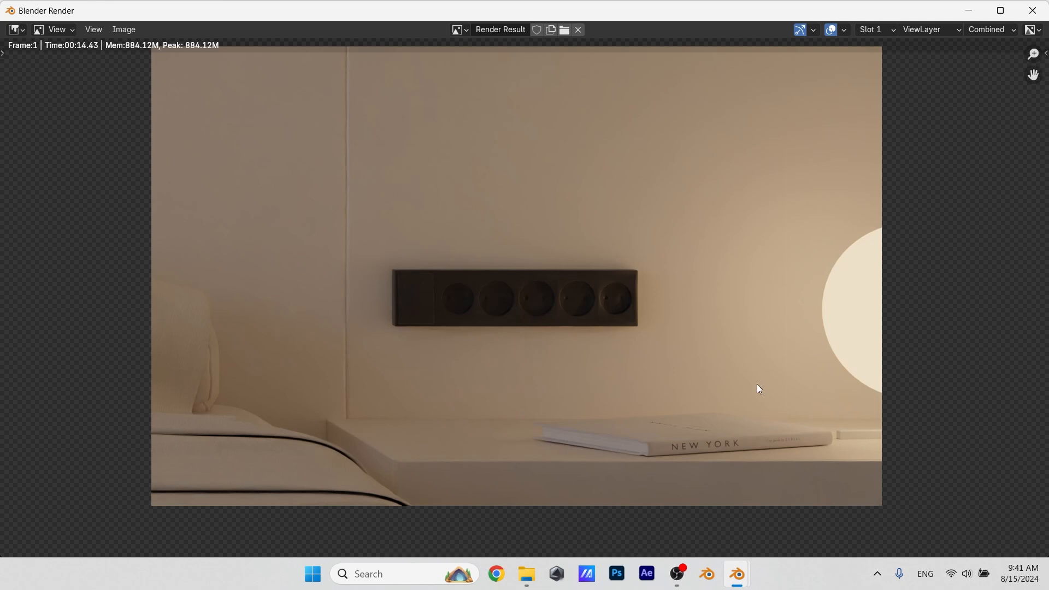
mouse_move(737, 317)
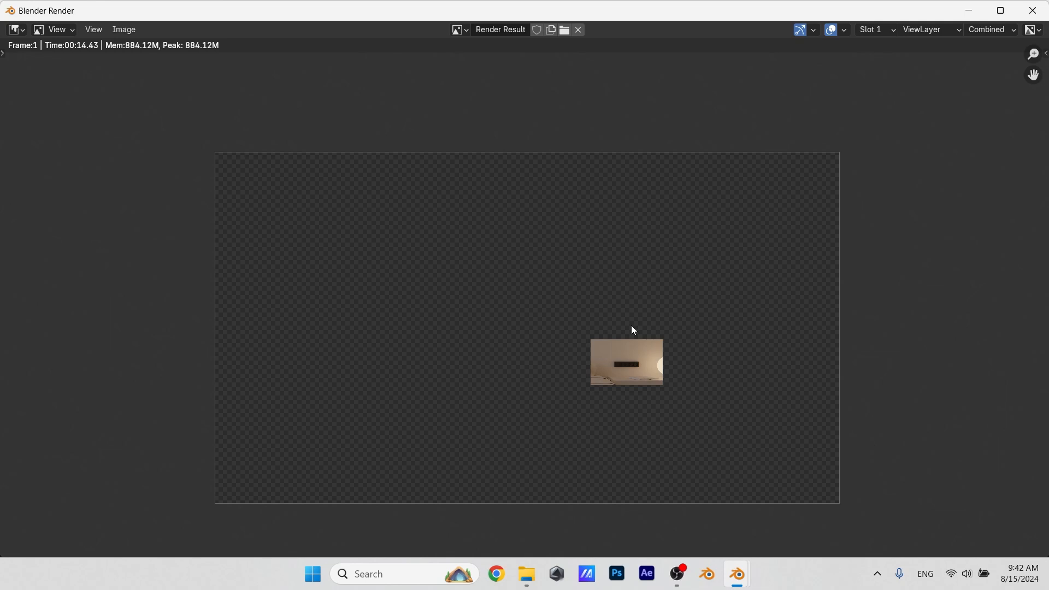
mouse_move(1026, 20)
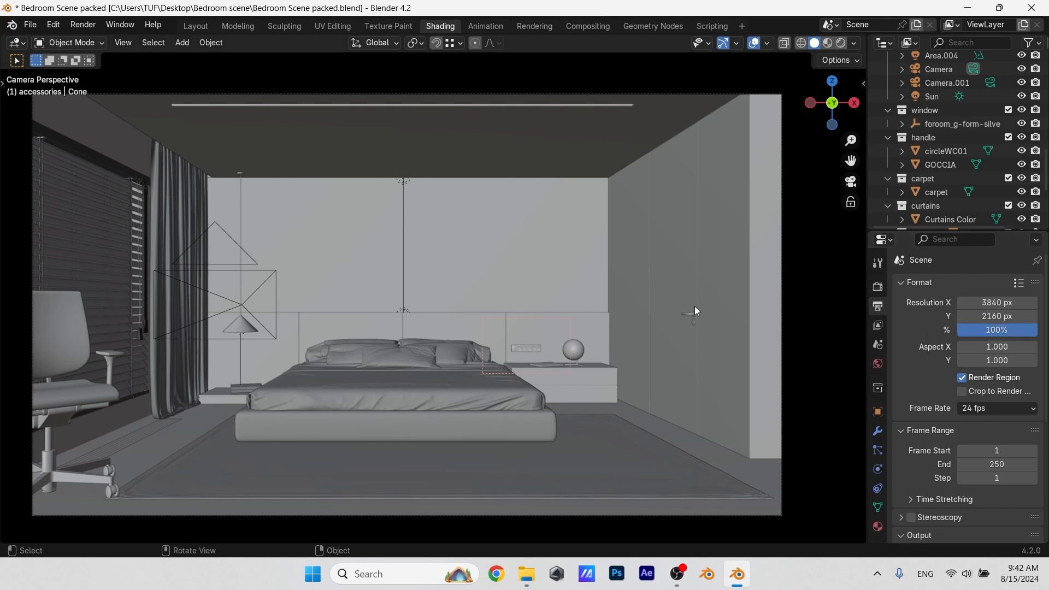
Step: Turn off Render Region so the full 3840 × 2160 frame renders
left_click(961, 377)
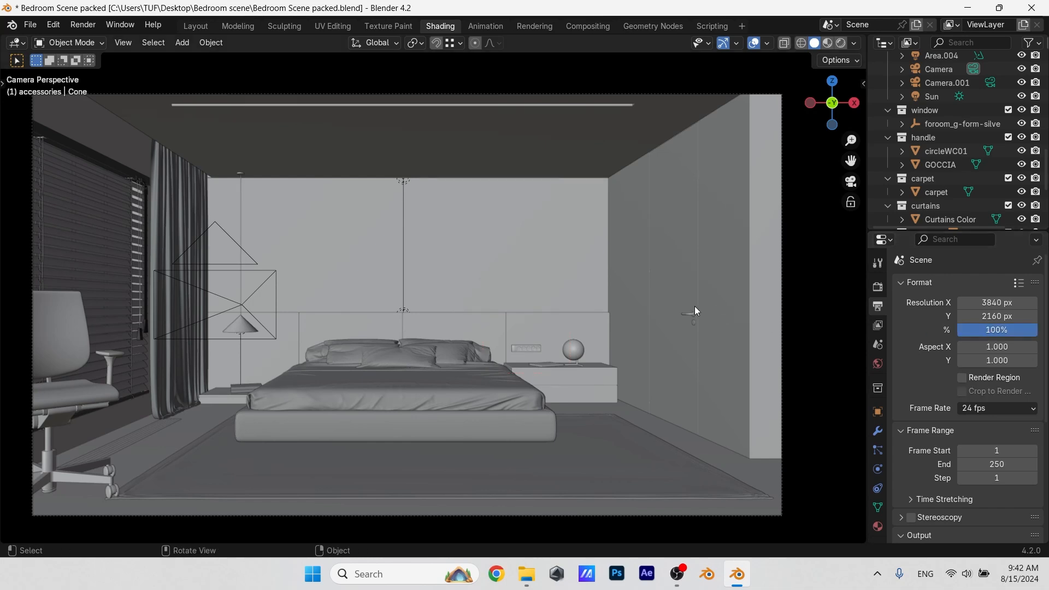